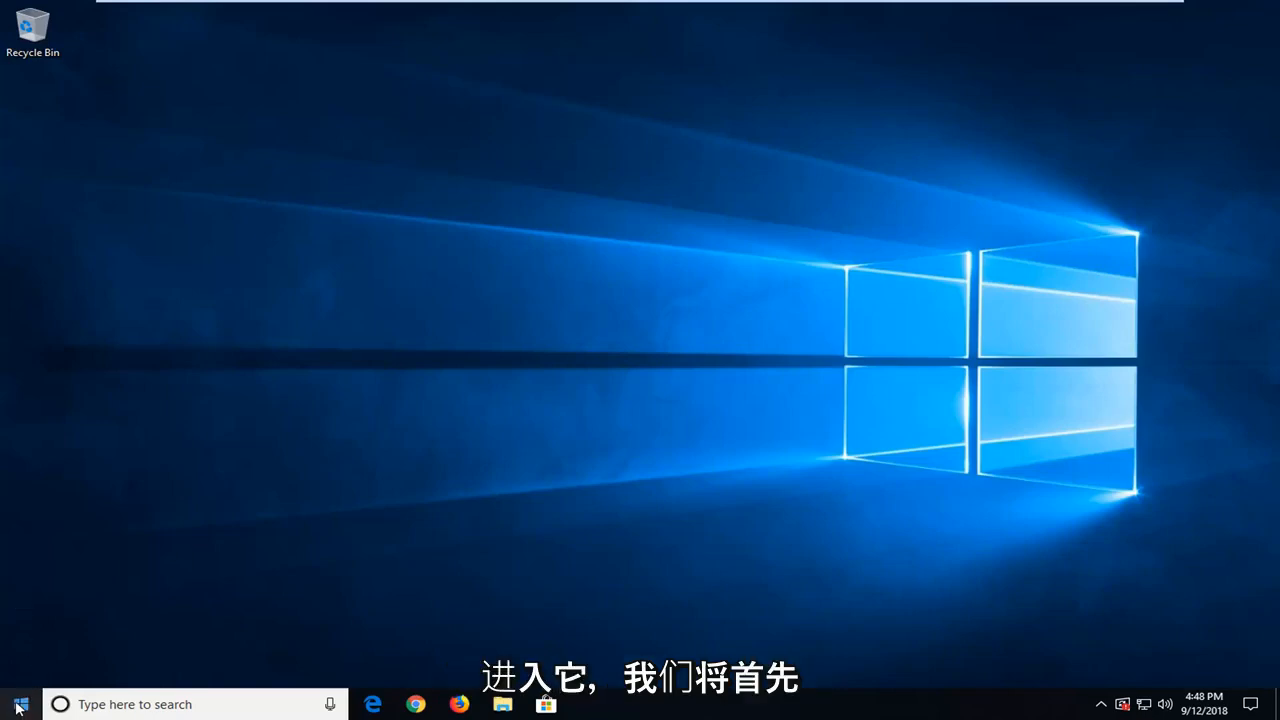
Step: Search 'se' from the Start menu and launch the Settings app
click(20, 704)
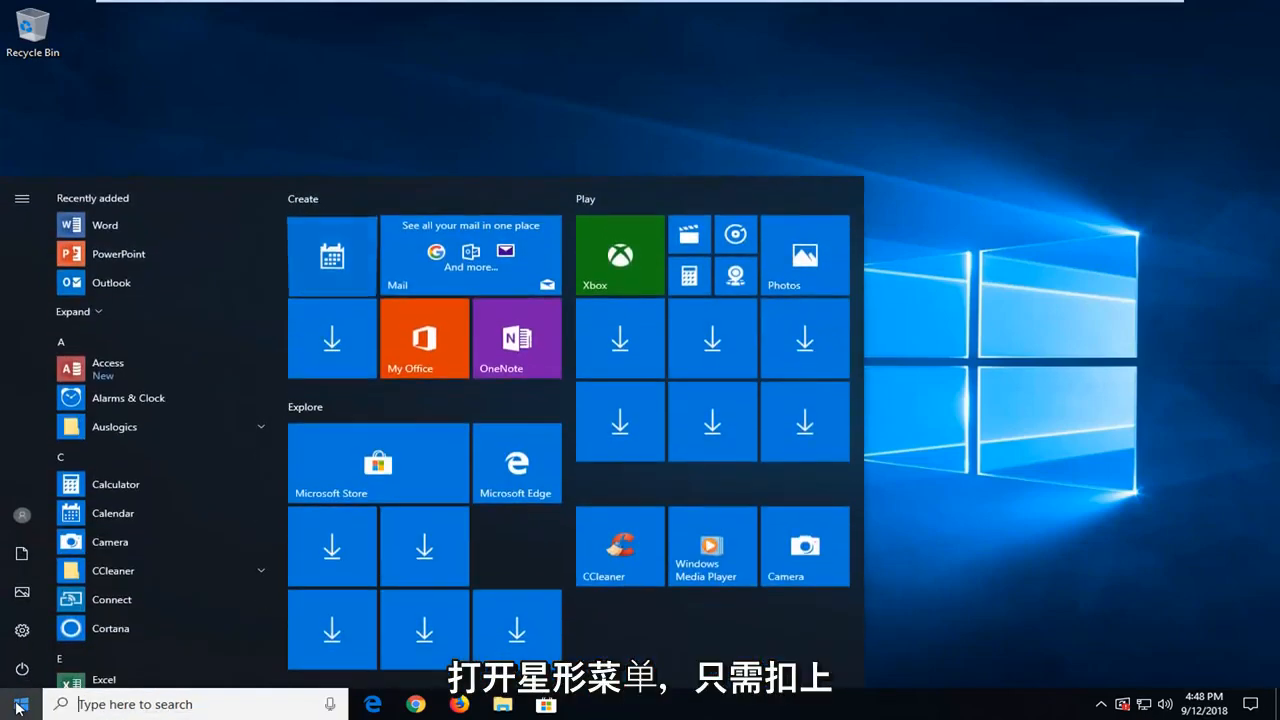
text(settings)
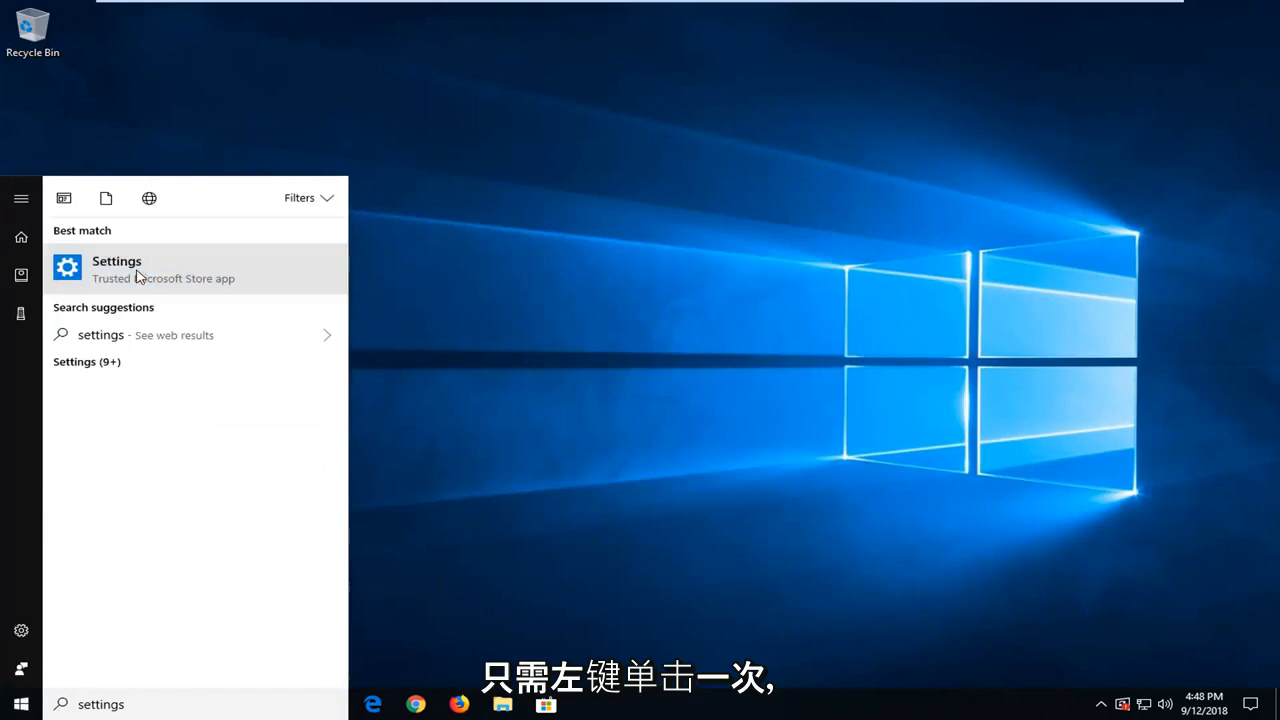
click(116, 260)
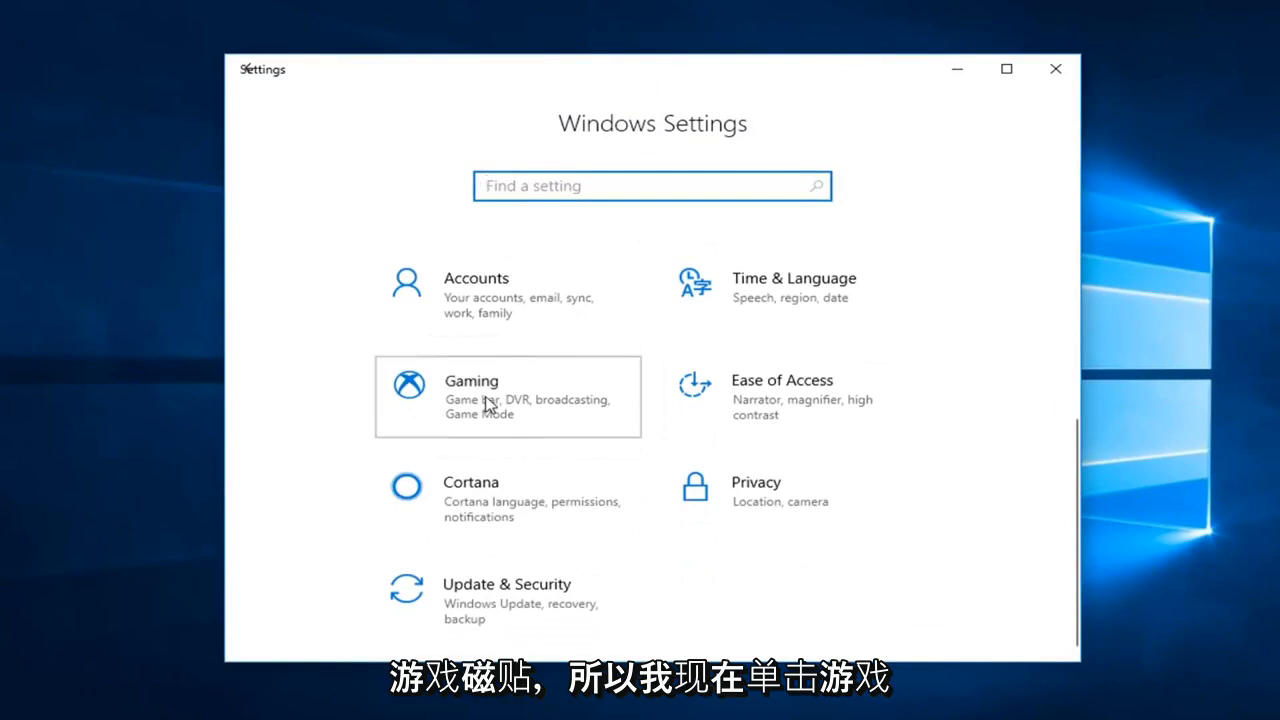
Step: Go to Gaming > Game DVR to see the captures save-folder location
click(472, 396)
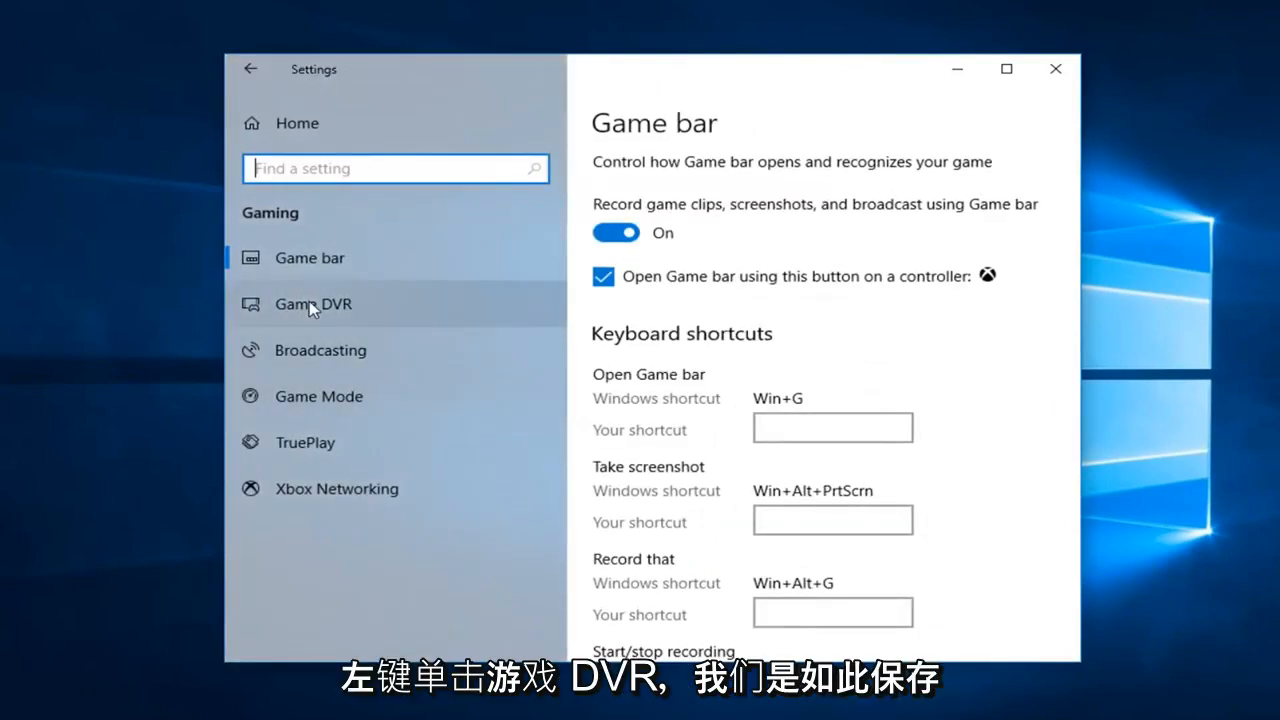
click(312, 304)
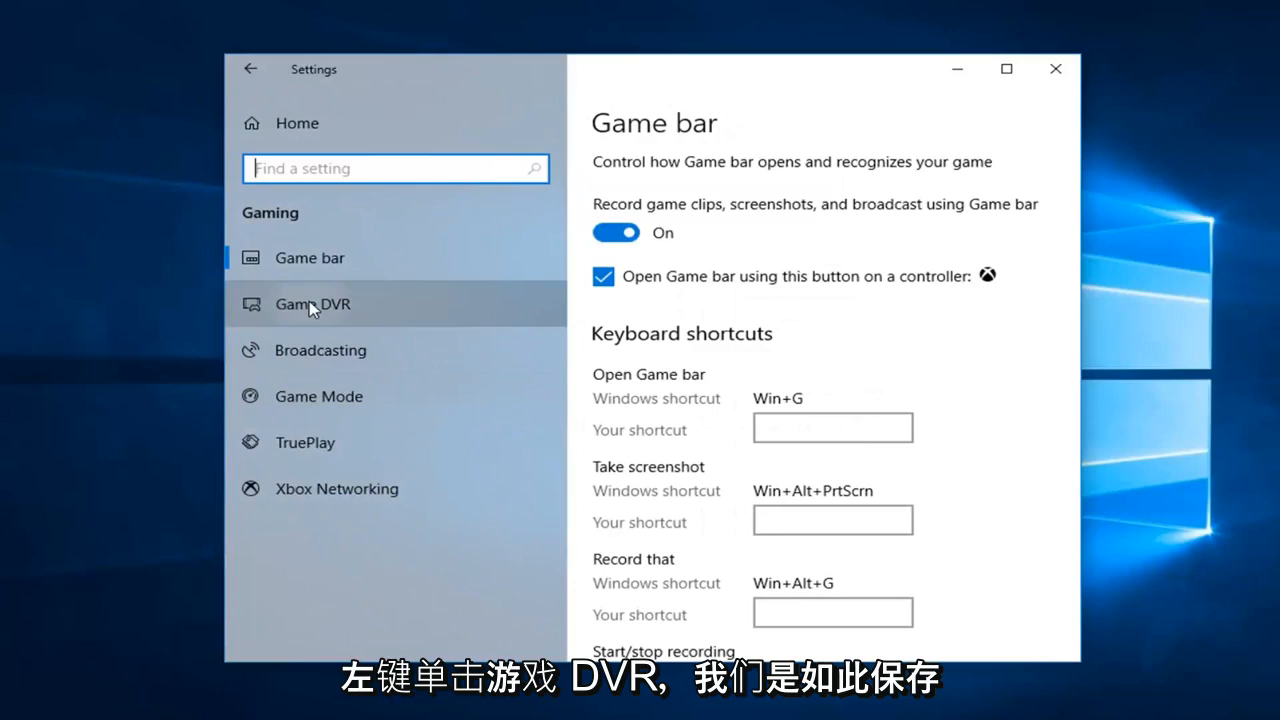
click(312, 304)
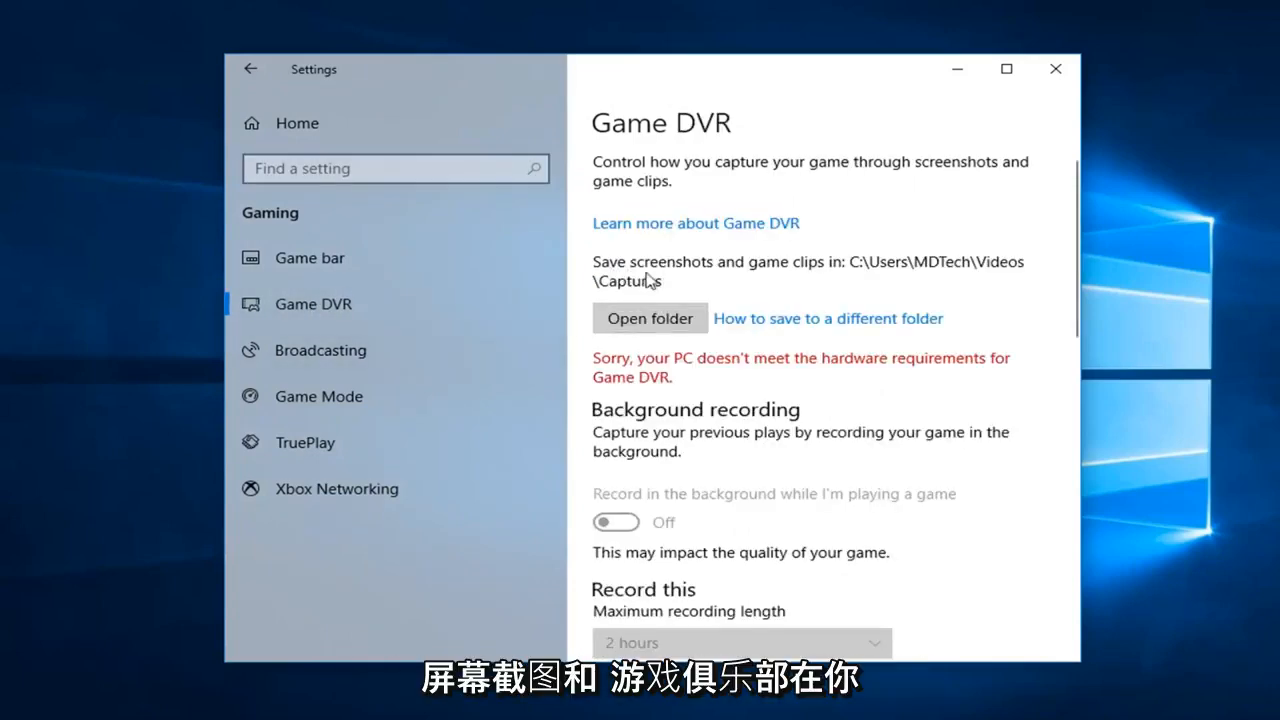
mouse_move(692, 342)
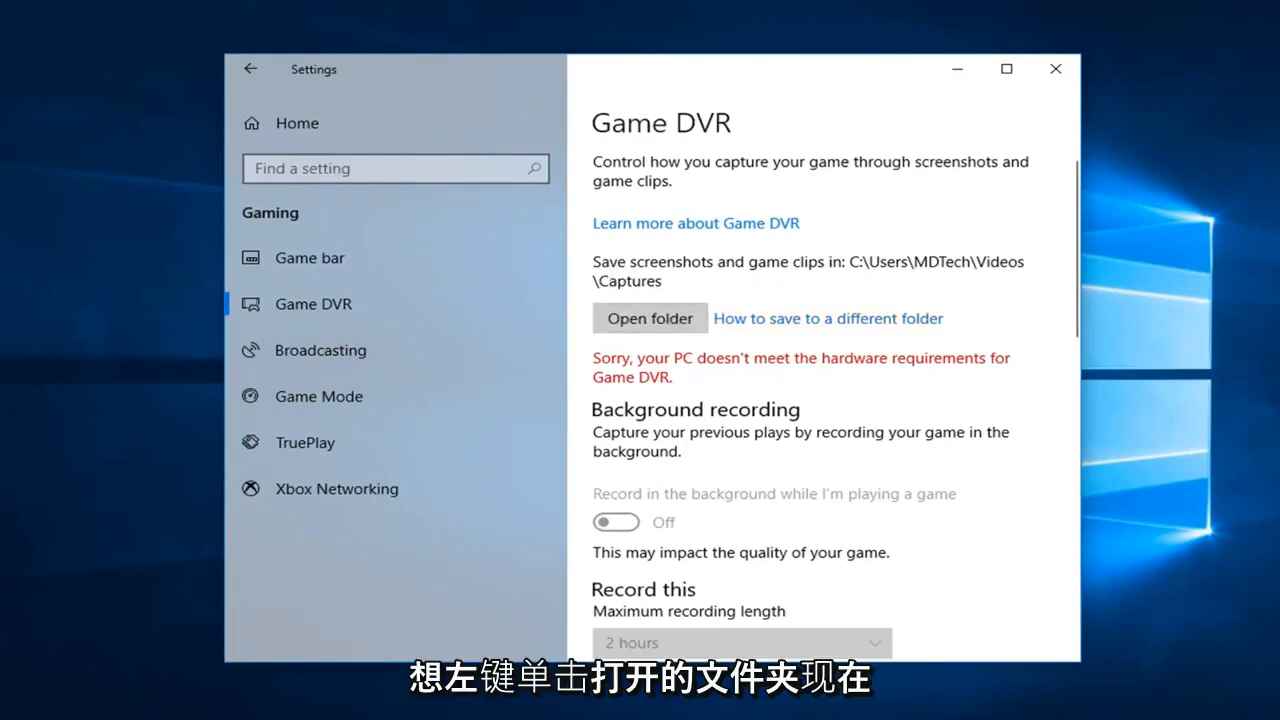
Step: Reach the Captures folder from Game DVR and bring up its Properties dialog
click(648, 318)
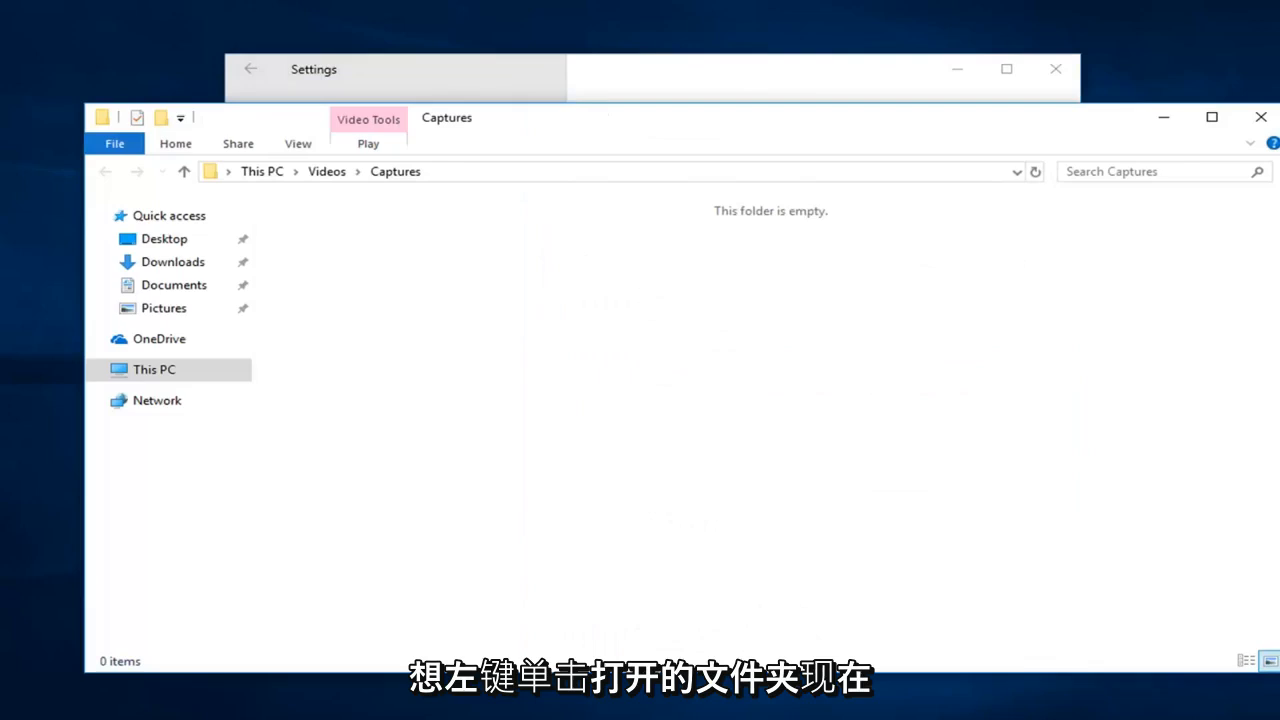
mouse_move(476, 212)
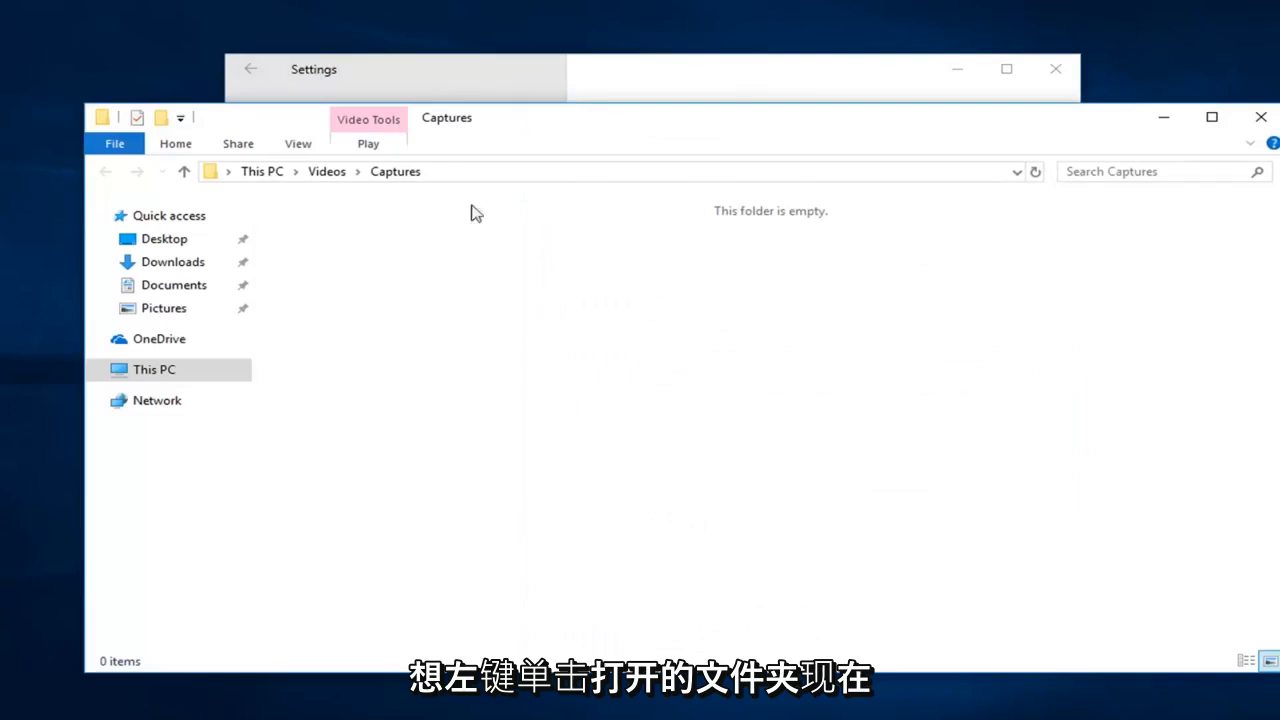
mouse_move(520, 304)
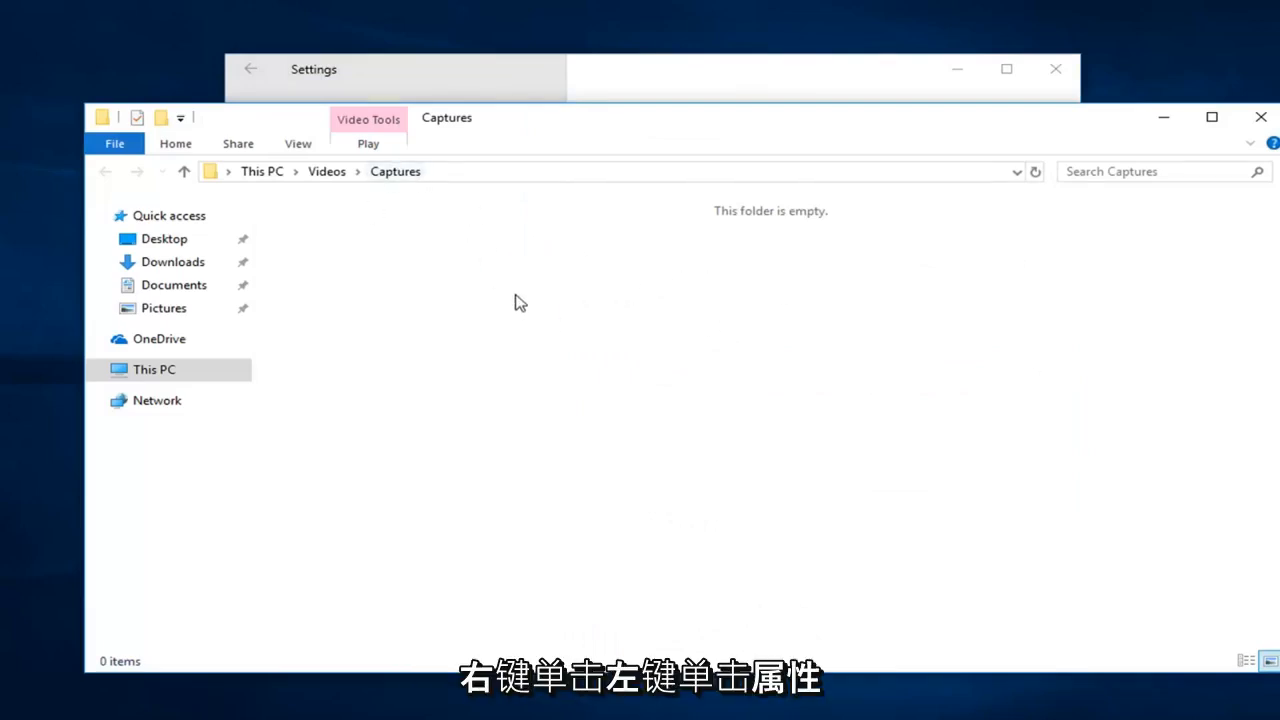
right_click(520, 302)
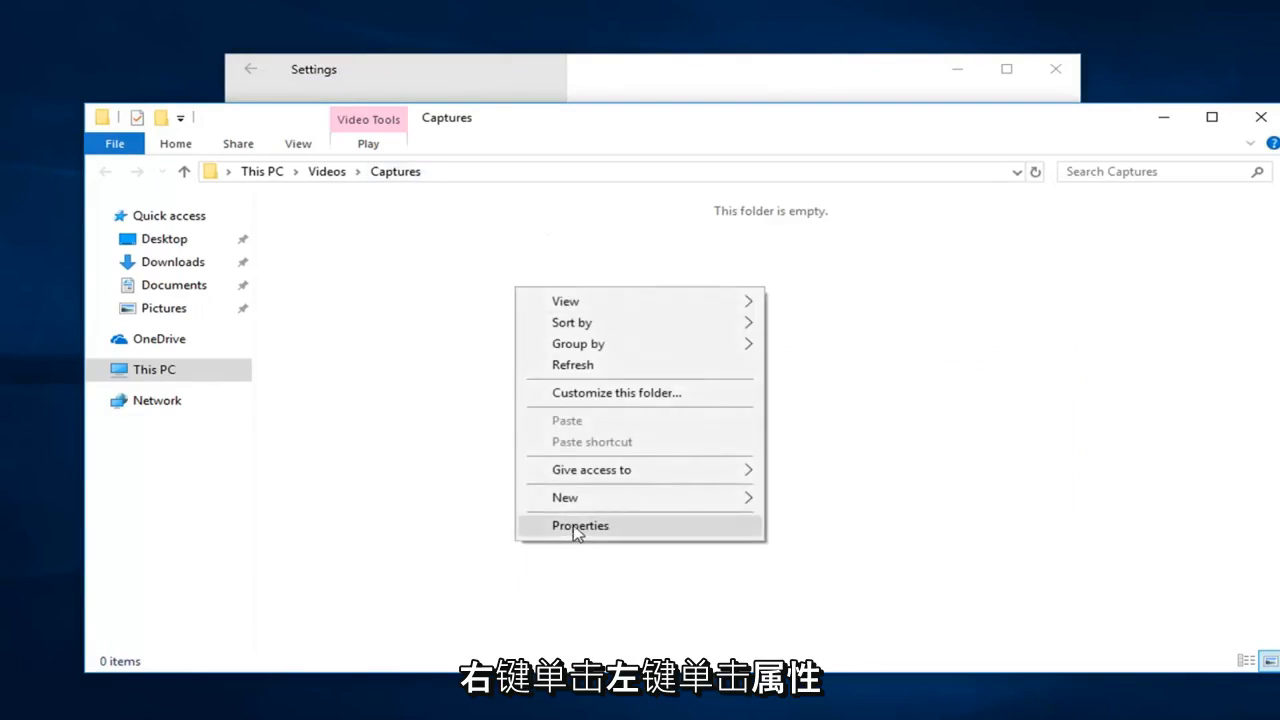
click(580, 524)
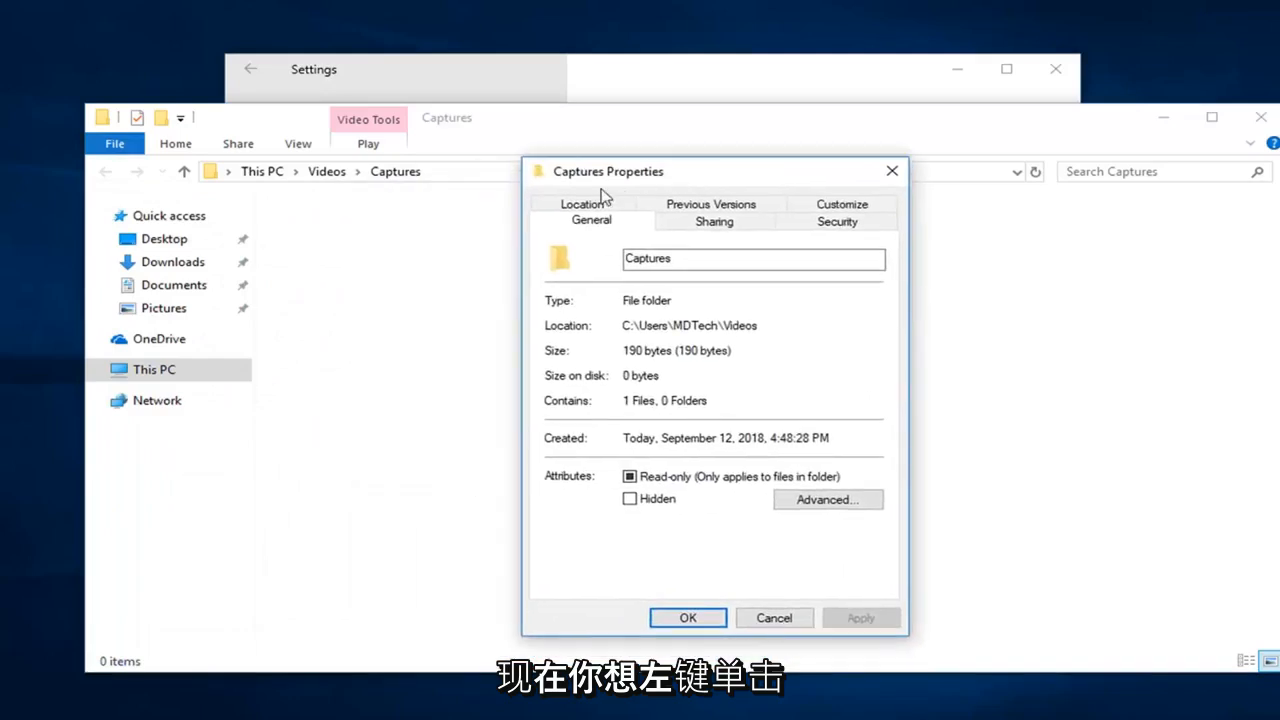
Step: From the Location tab, start Move... to pick a new destination on the Desktop
click(582, 204)
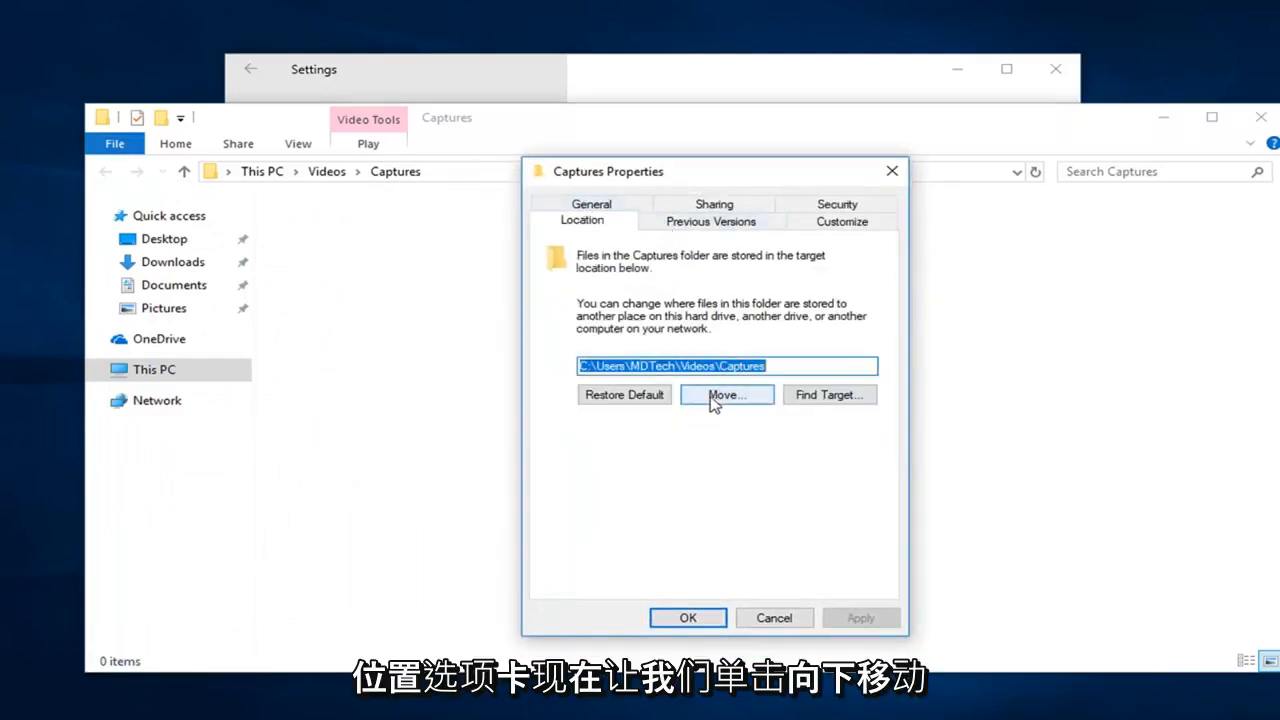
click(726, 394)
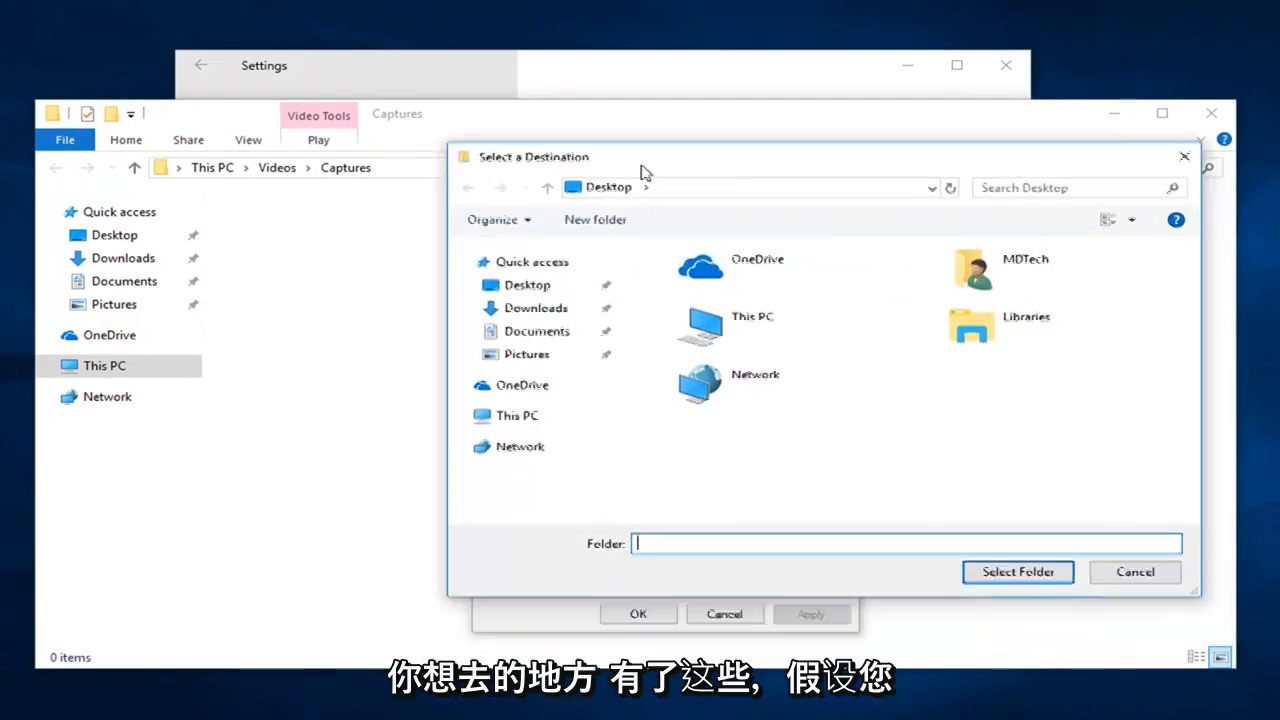
Step: Create a new Desktop folder named 'Captures' and select it as the destination
right_click(850, 470)
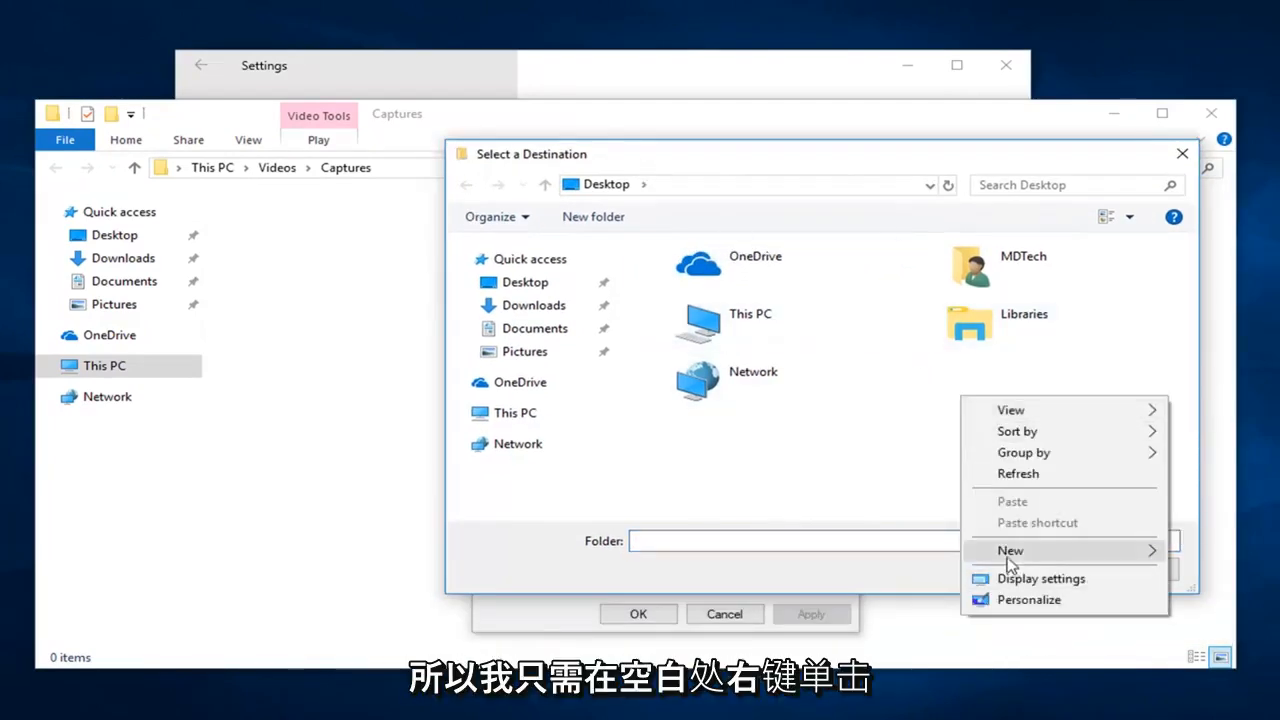
mouse_move(950, 382)
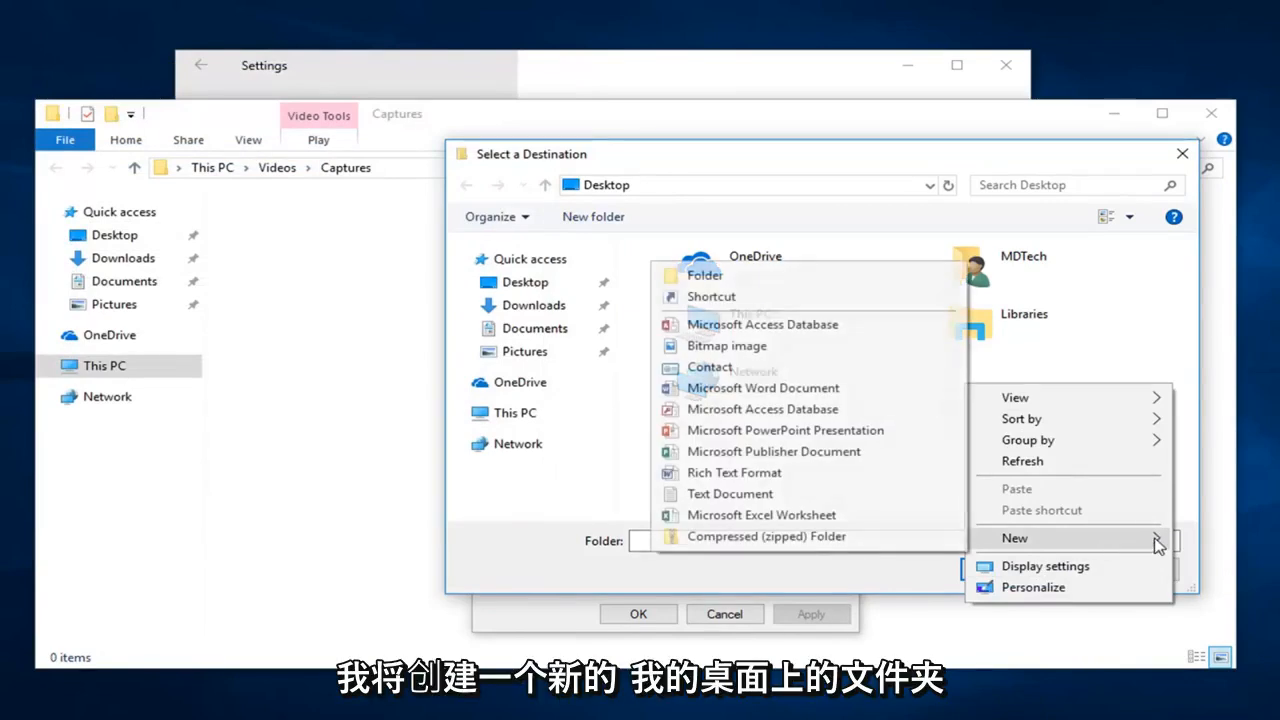
click(704, 274)
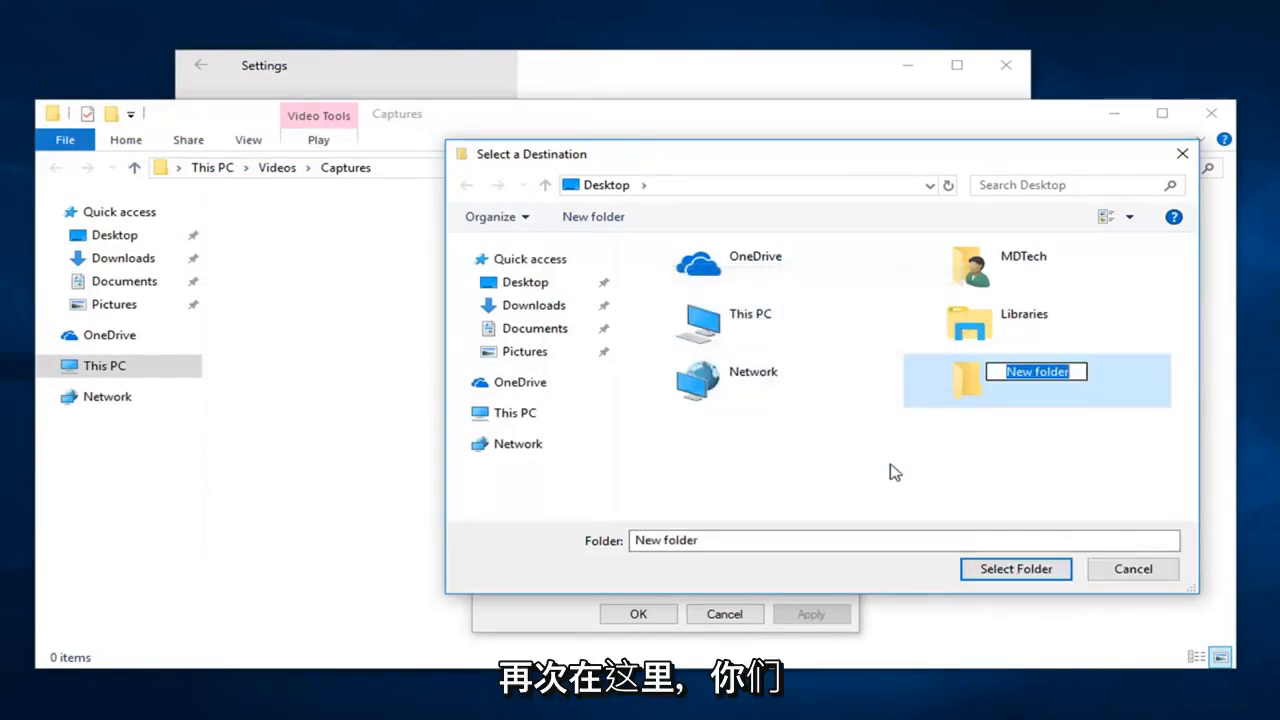
text(Captures)
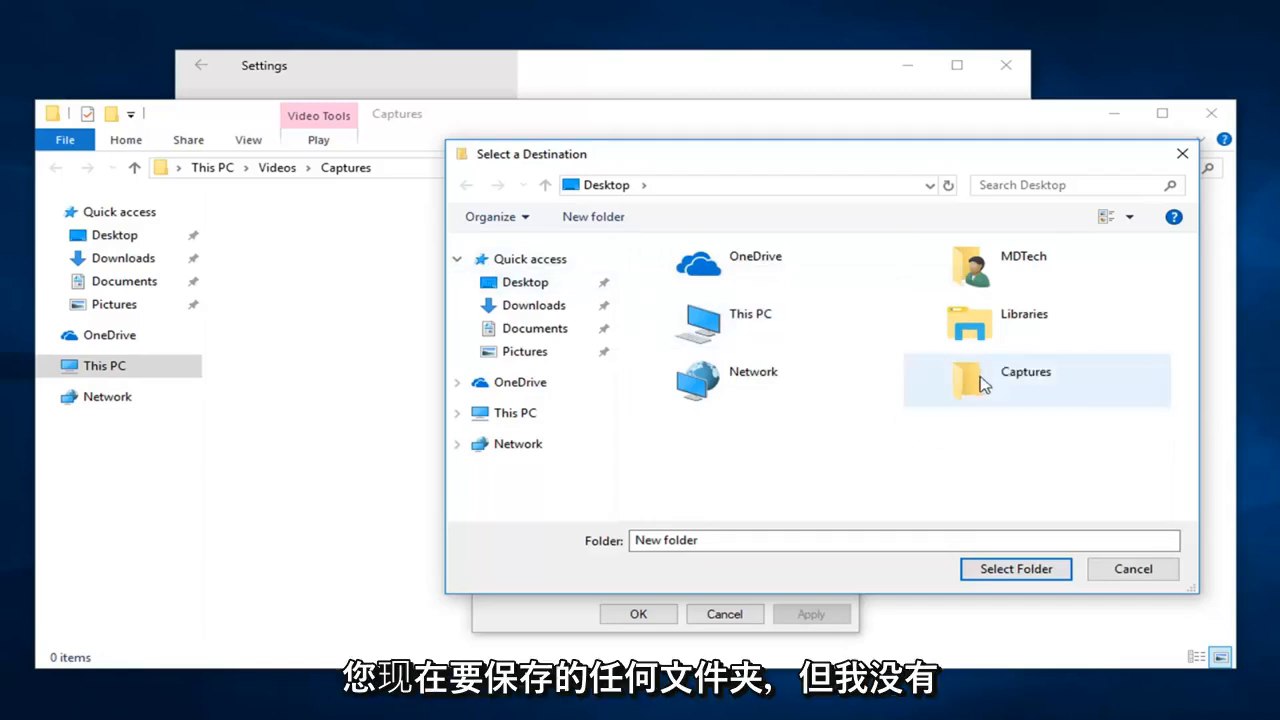
click(1036, 380)
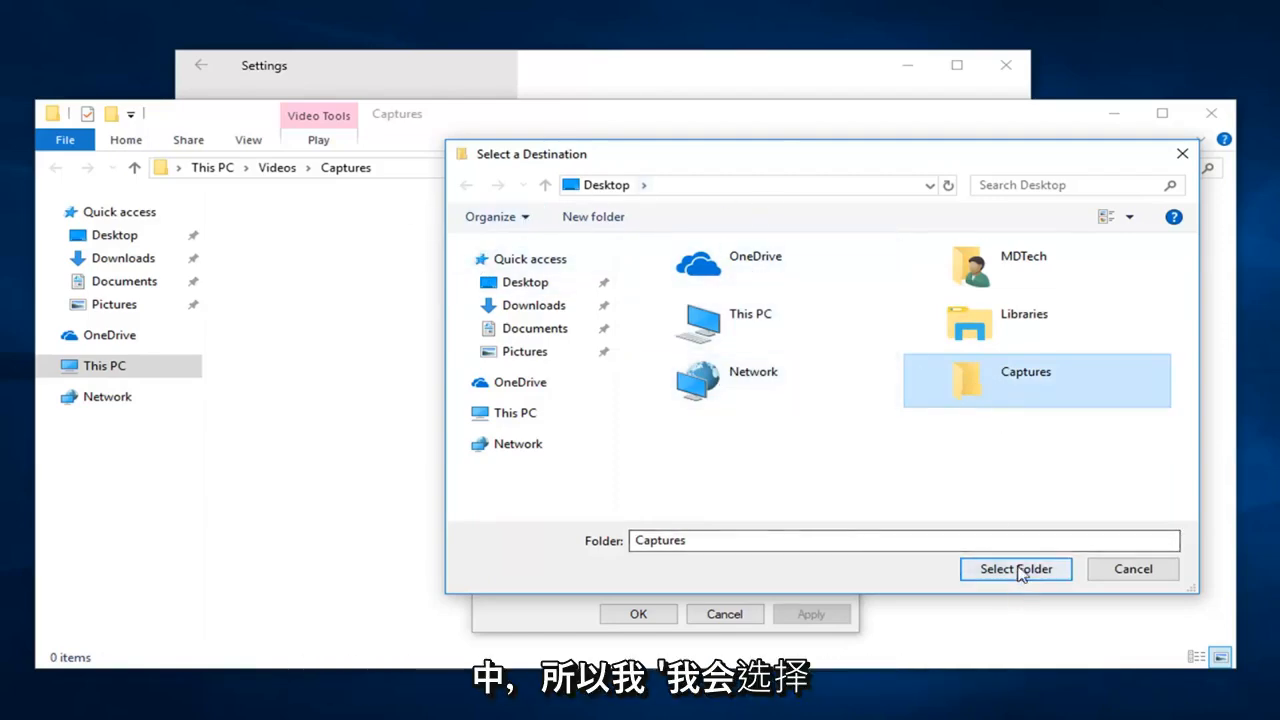
Step: Confirm Desktop\Captures as the new location and move the existing files into it
click(1016, 568)
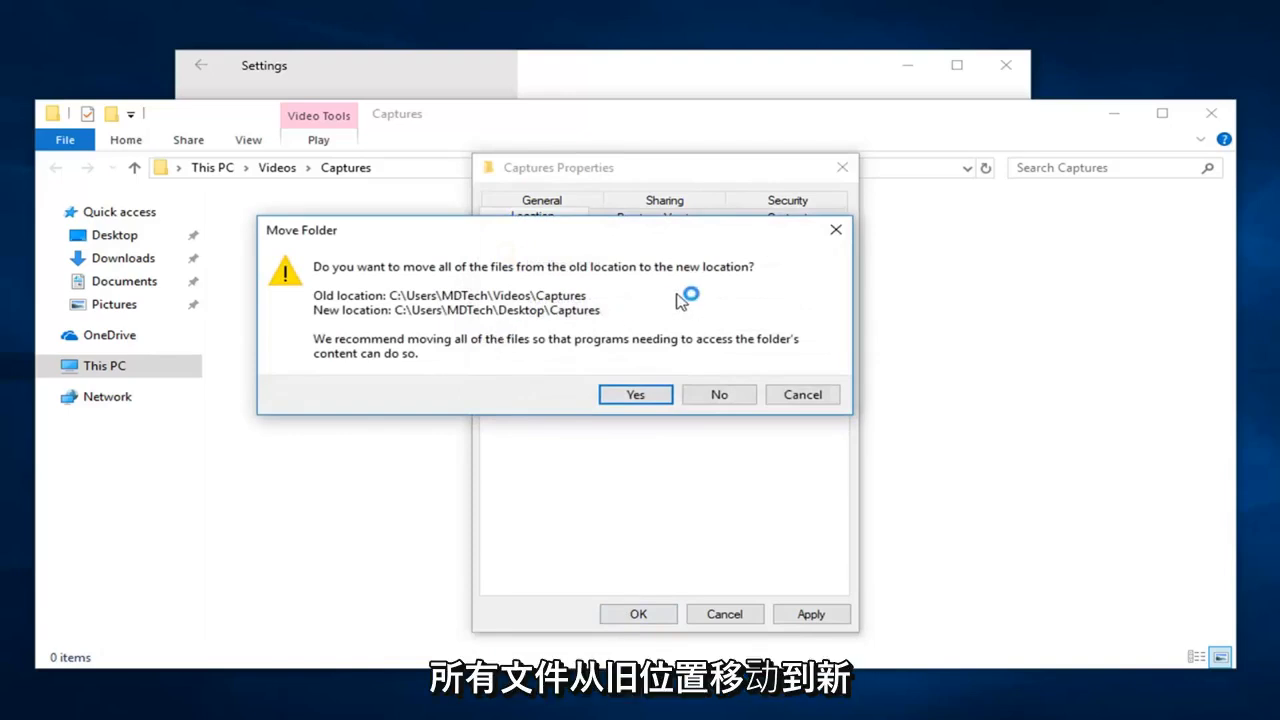
mouse_move(344, 348)
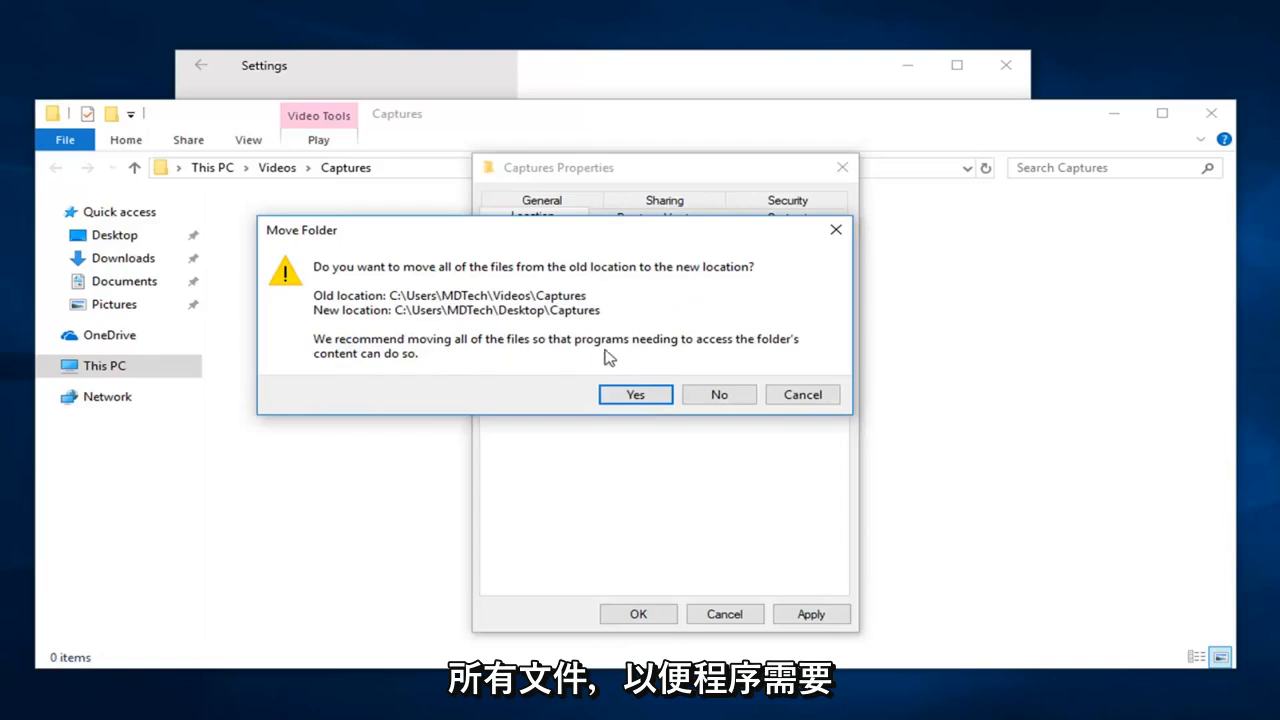
mouse_move(904, 432)
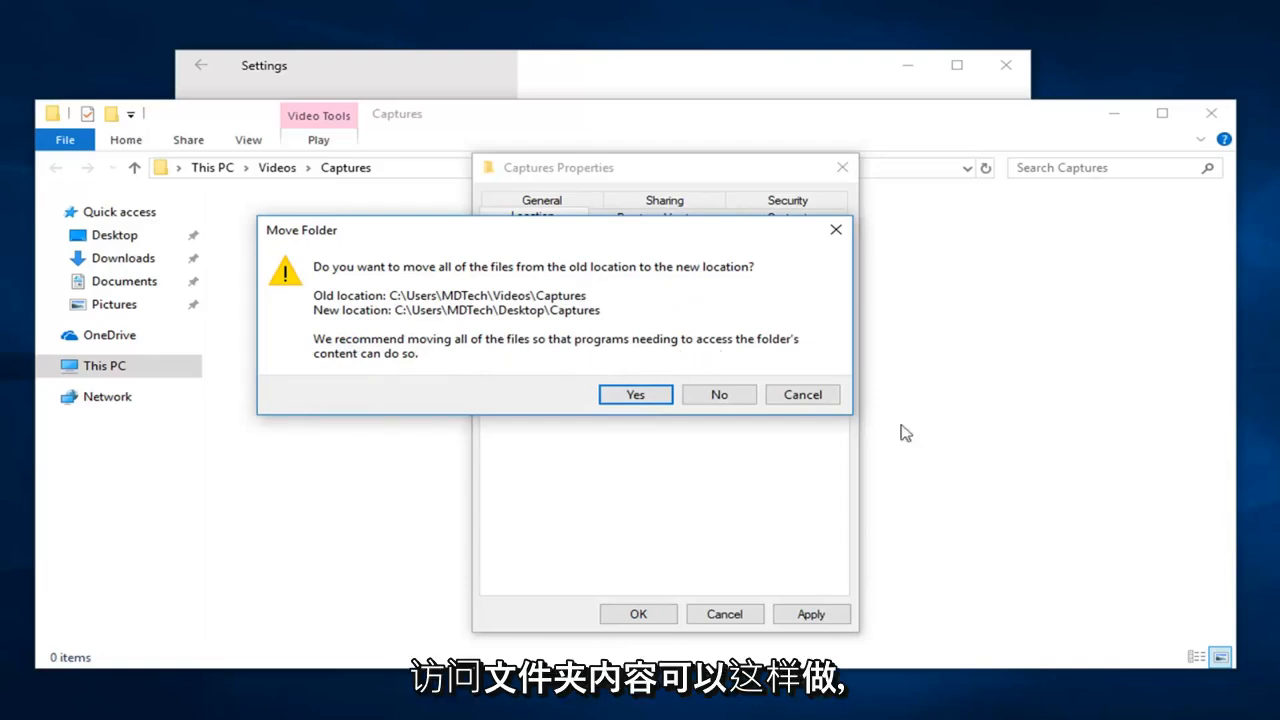
click(636, 392)
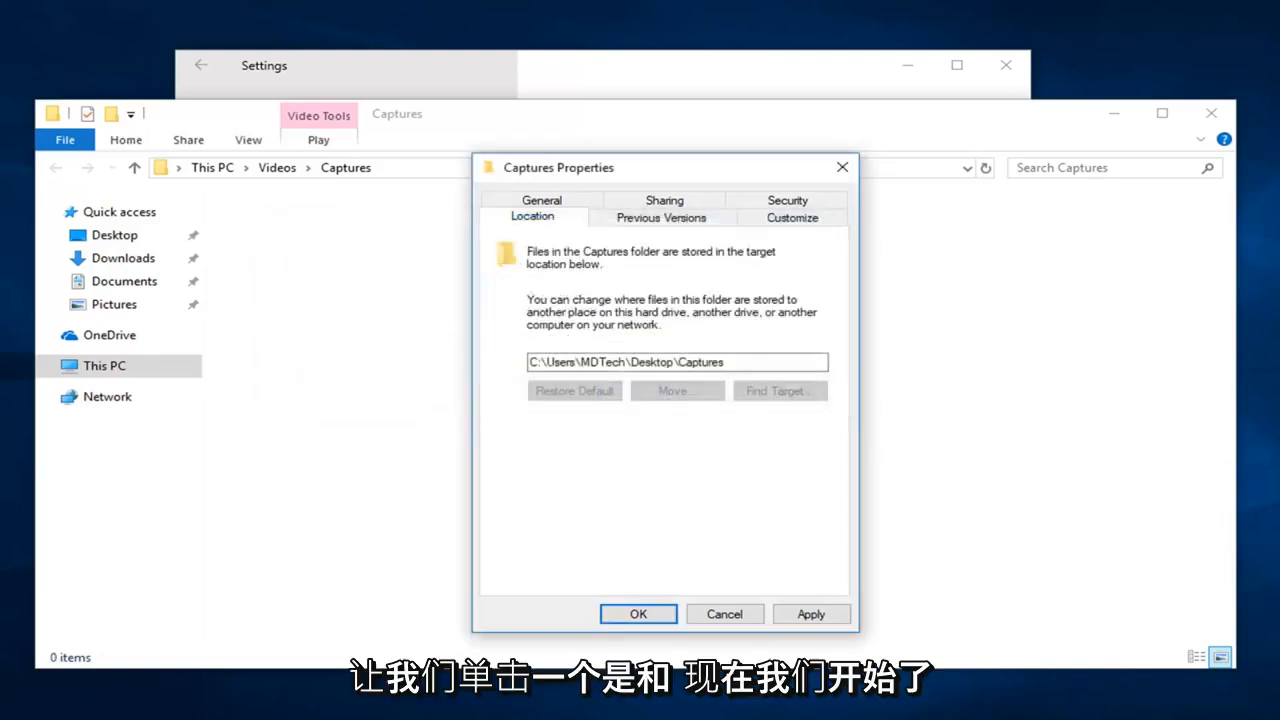
click(638, 612)
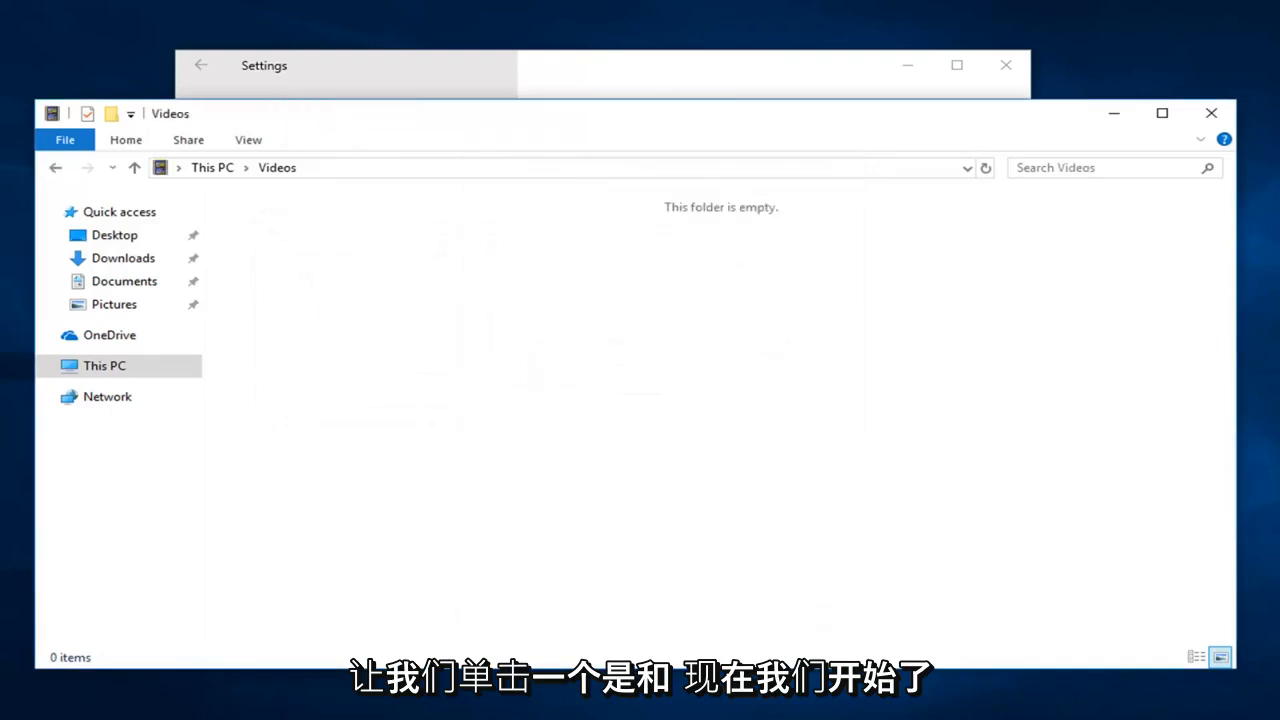